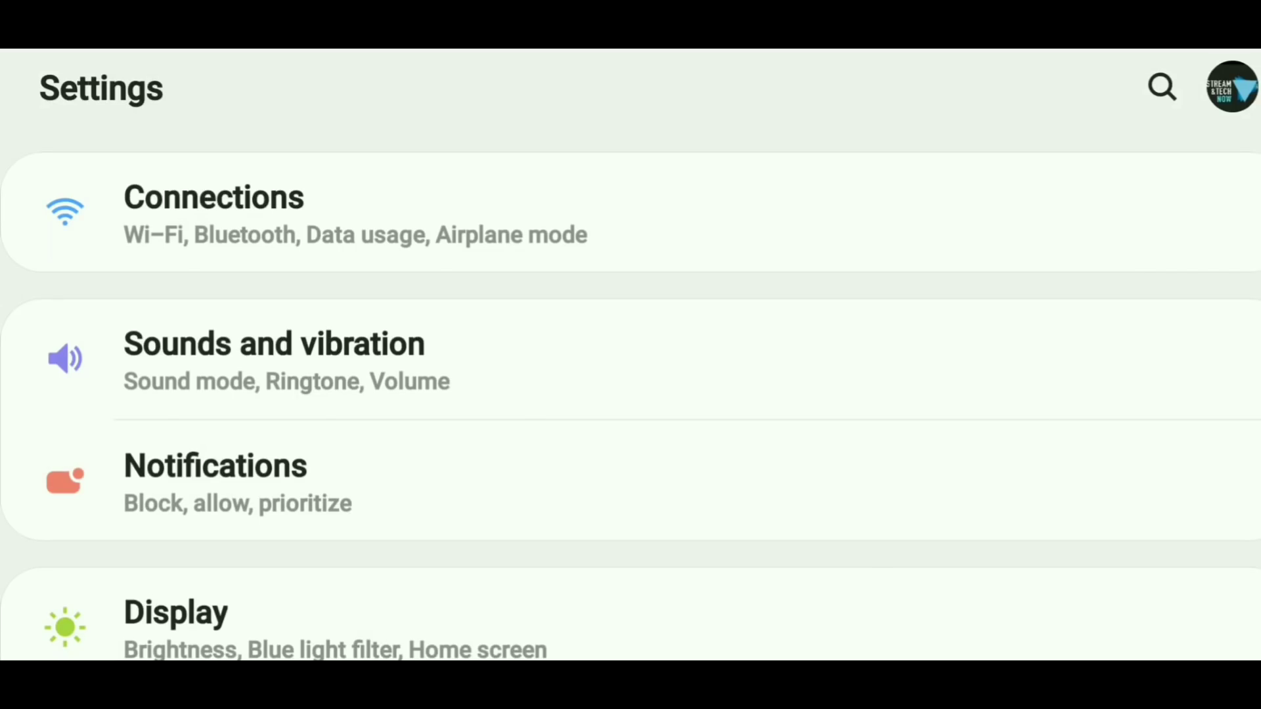
Scroll the Settings menu down and open Apps to list installed apps
{"action": "scroll", "scroll_direction": "down", "scroll_amount": 3}
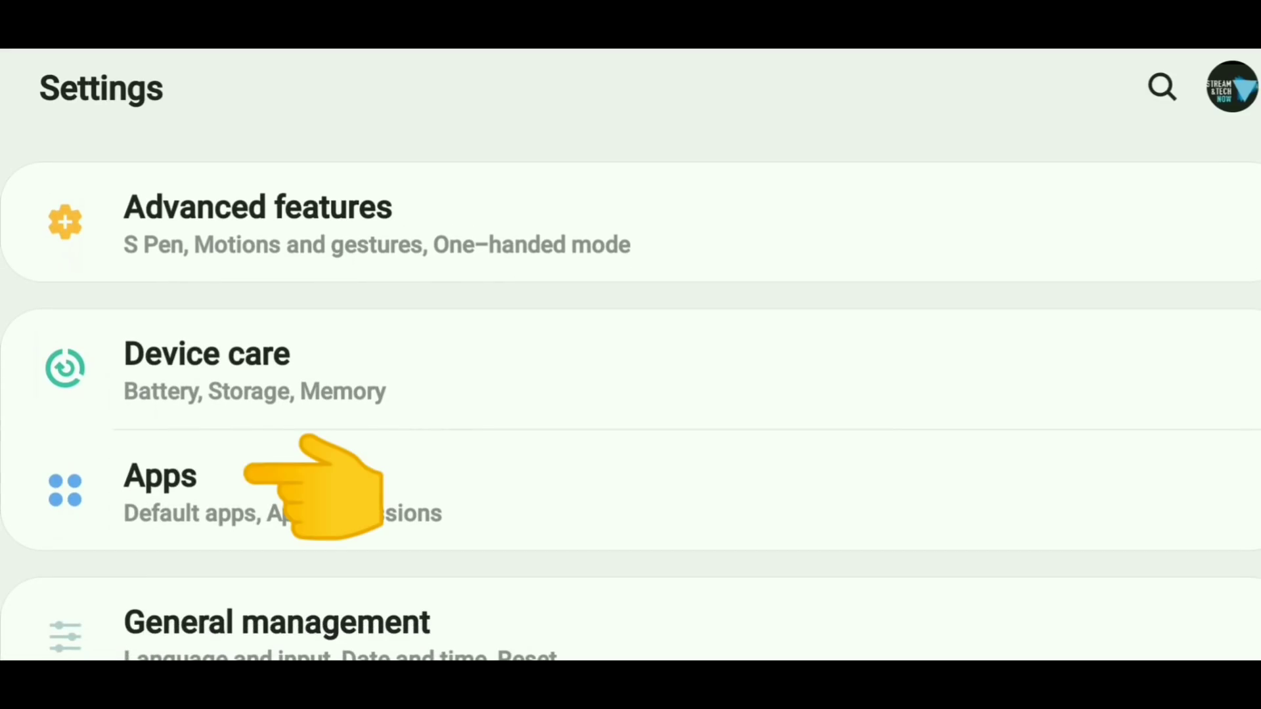
{"action": "left_click", "coordinate": [159, 476]}
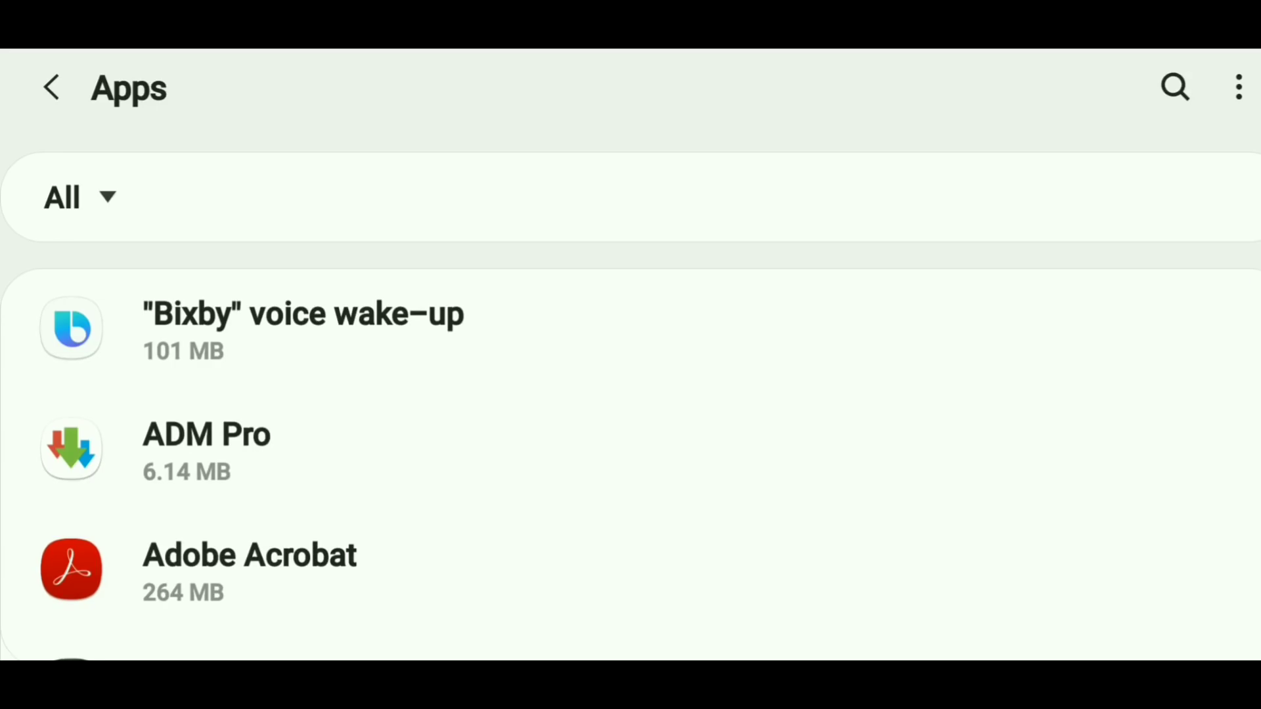
Scroll the Apps list down to Brave and open its App info page
{"action": "scroll", "scroll_direction": "down", "scroll_amount": 3}
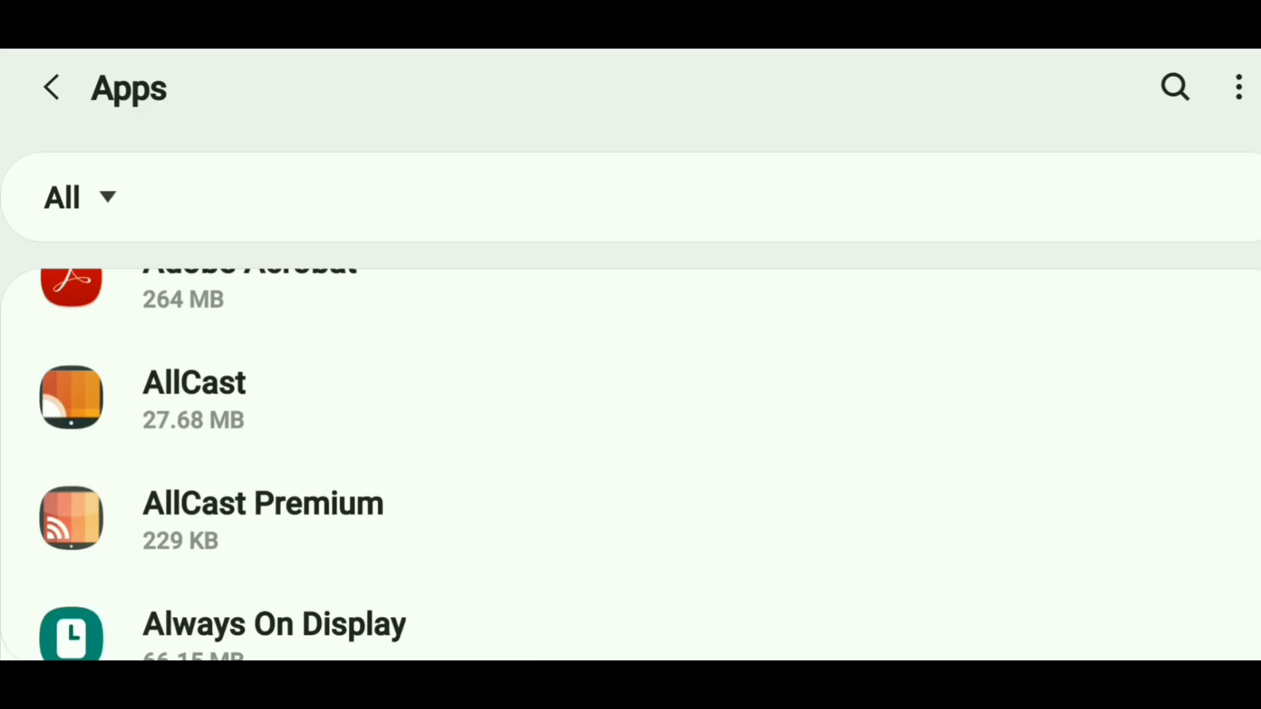
{"action": "scroll", "scroll_direction": "down", "scroll_amount": 3}
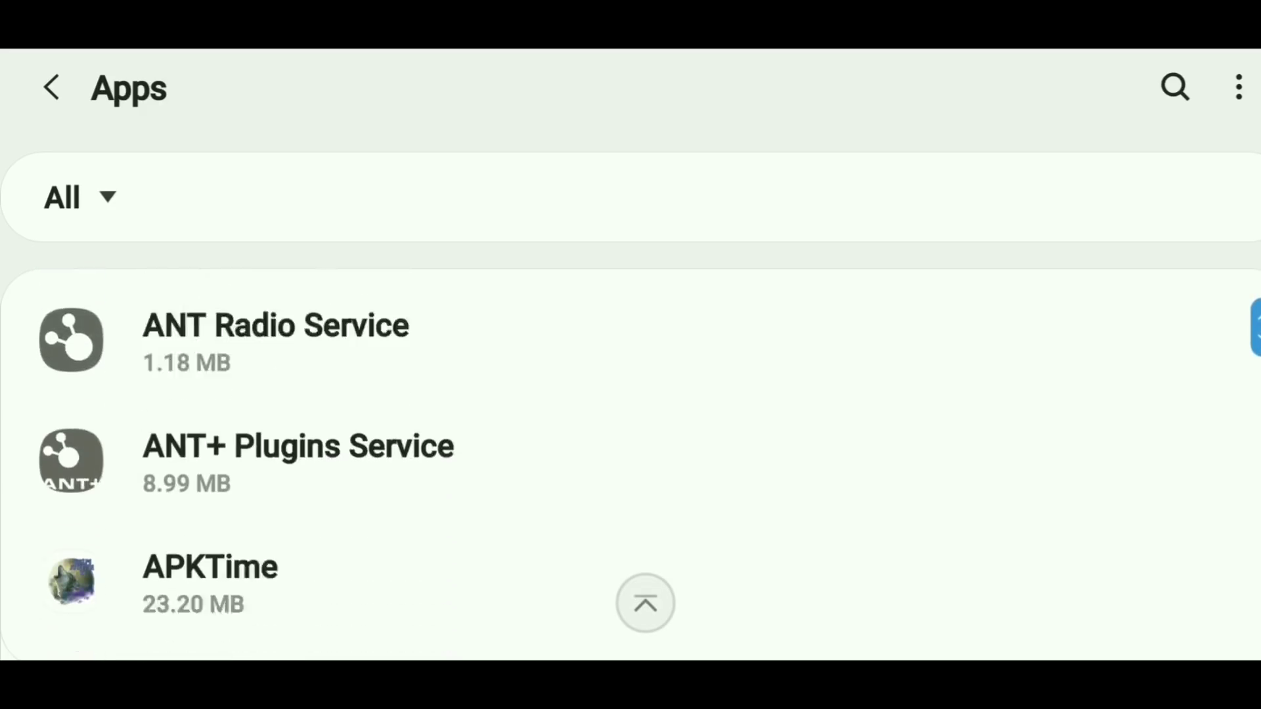
{"action": "scroll", "scroll_direction": "down", "scroll_amount": 3}
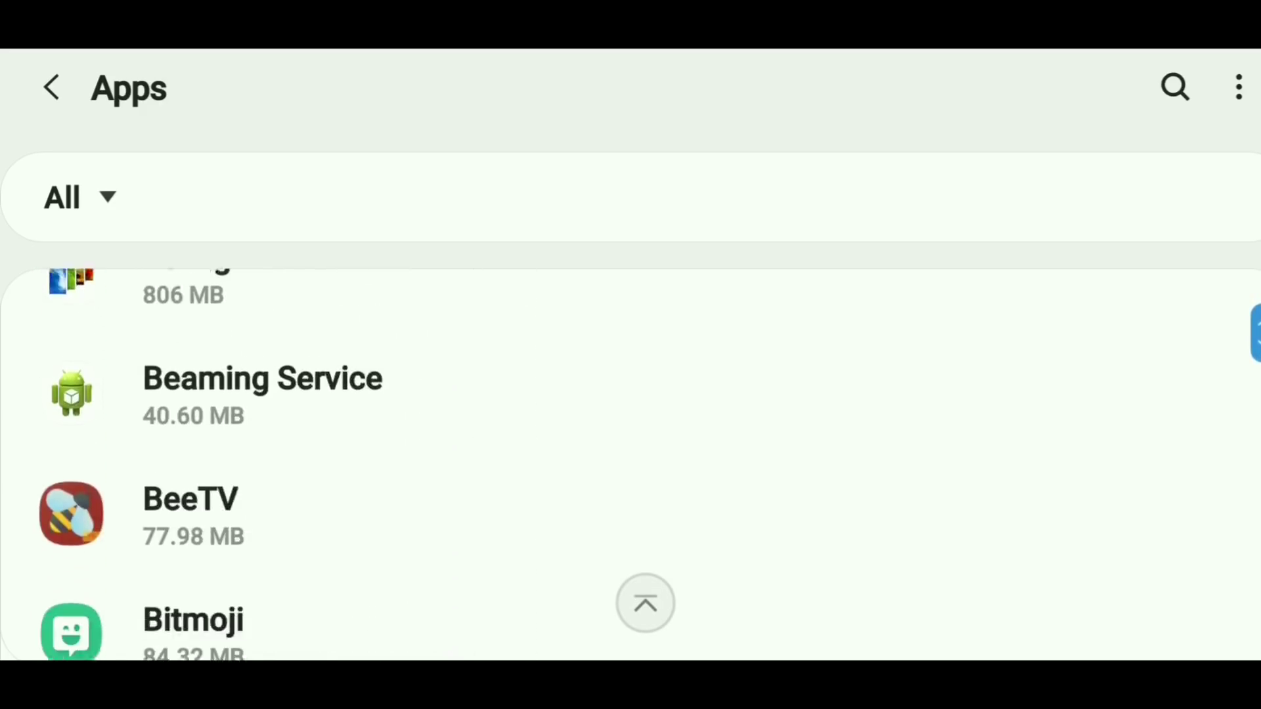
{"action": "scroll", "scroll_direction": "down", "scroll_amount": 3}
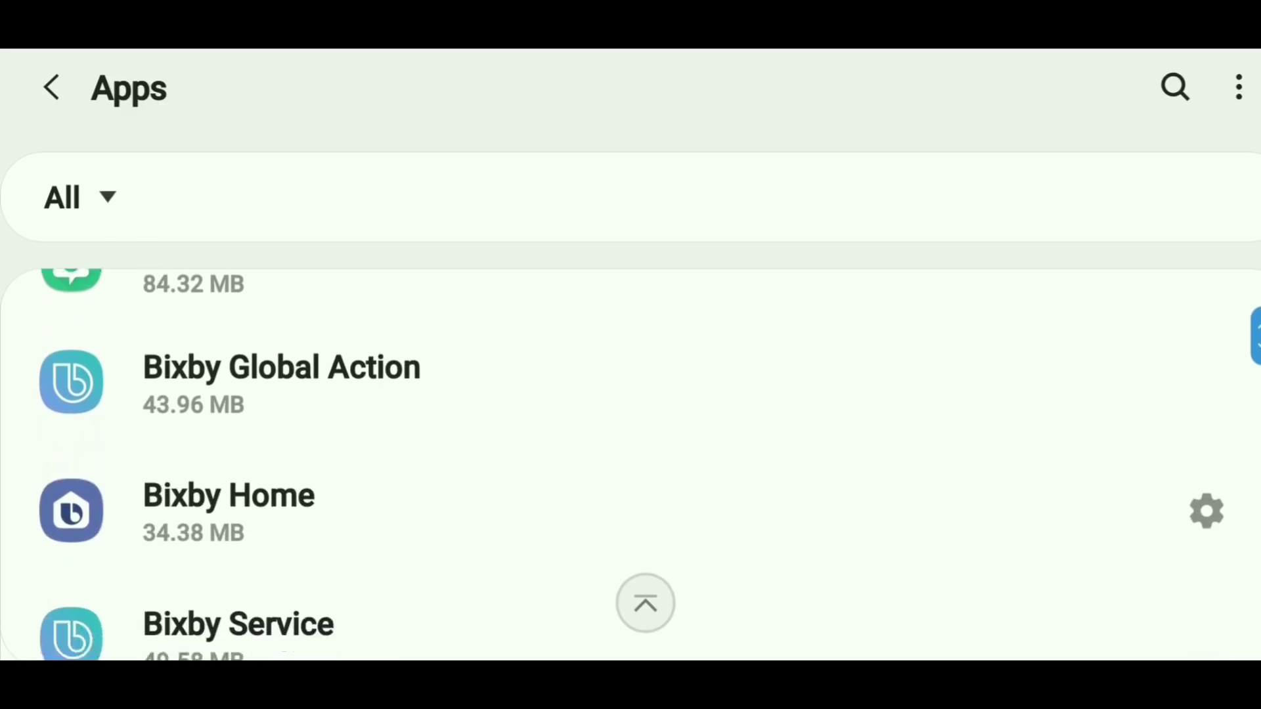
{"action": "scroll", "scroll_direction": "down", "scroll_amount": 3}
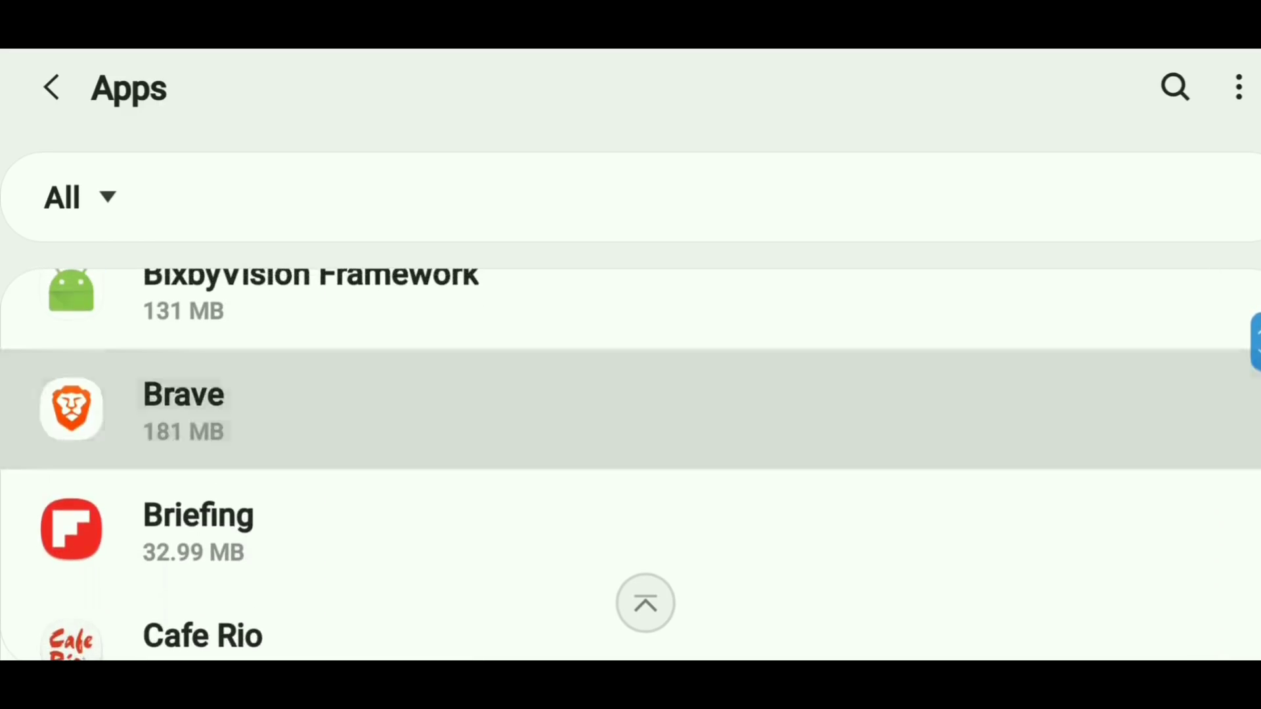
{"action": "left_click", "coordinate": [183, 409]}
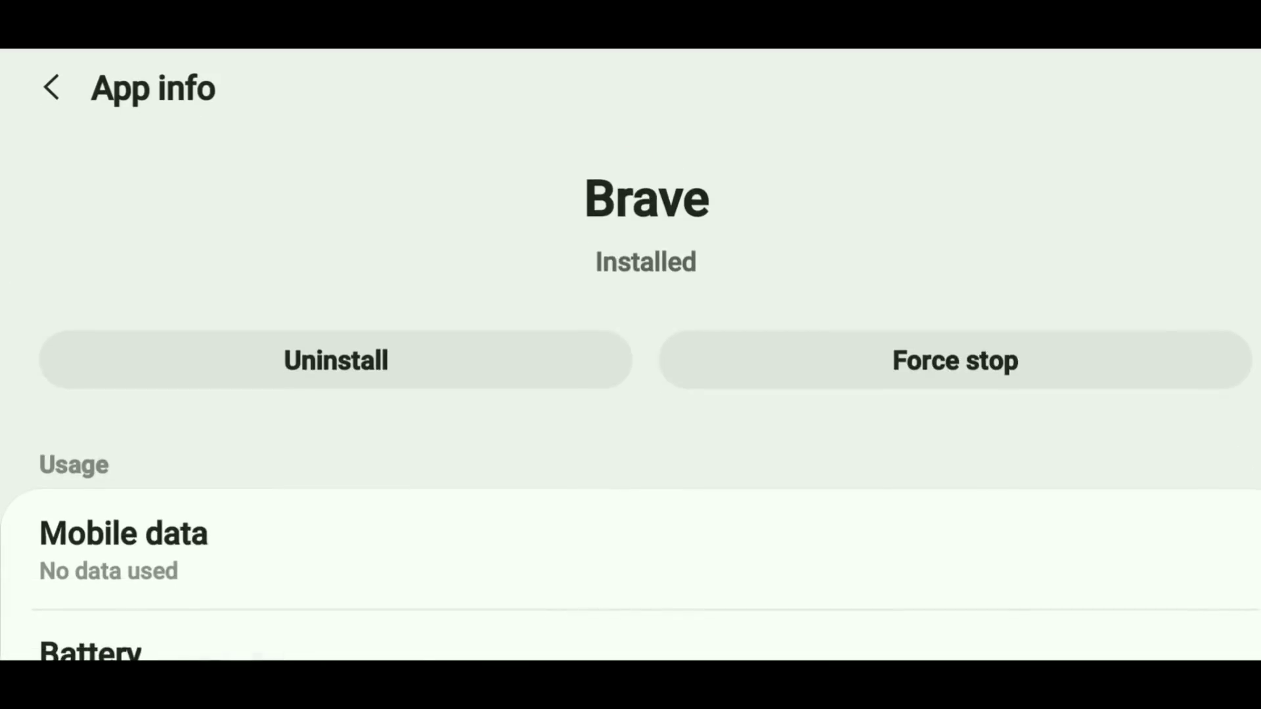
Uninstall Brave, confirm with OK, and go back to the Apps list
{"action": "left_click", "coordinate": [336, 361]}
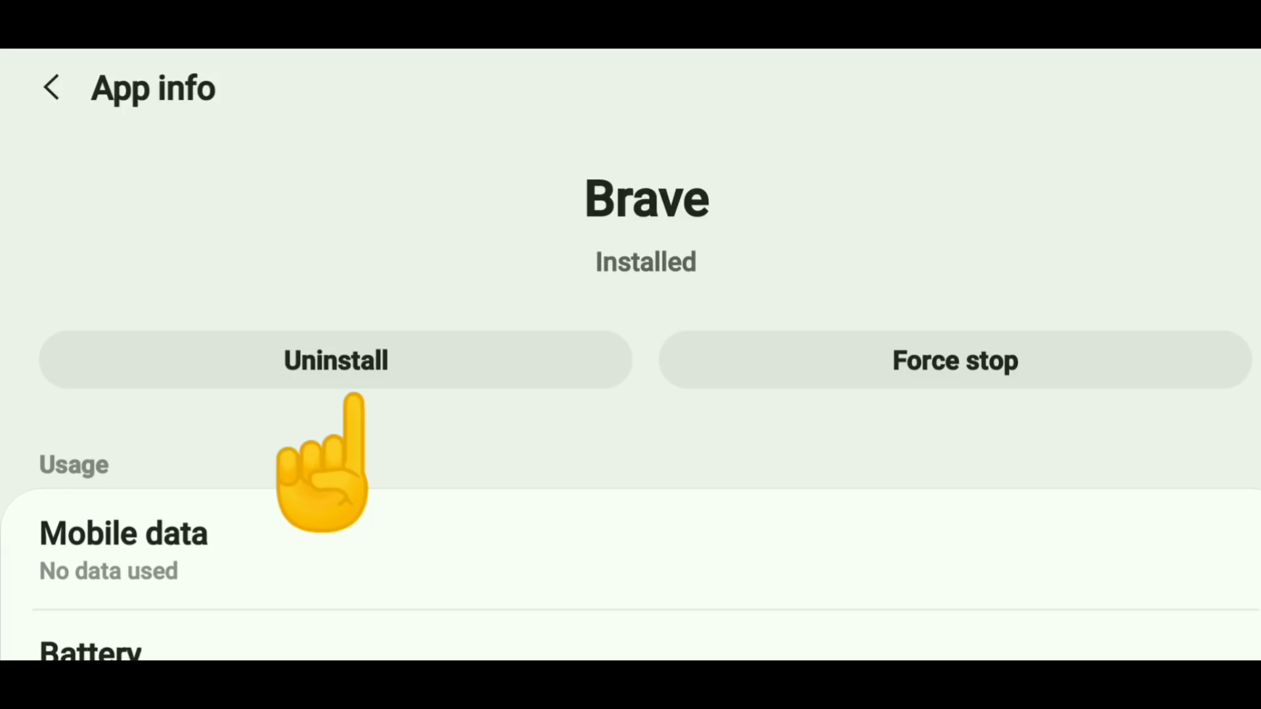
{"action": "left_click", "coordinate": [336, 361]}
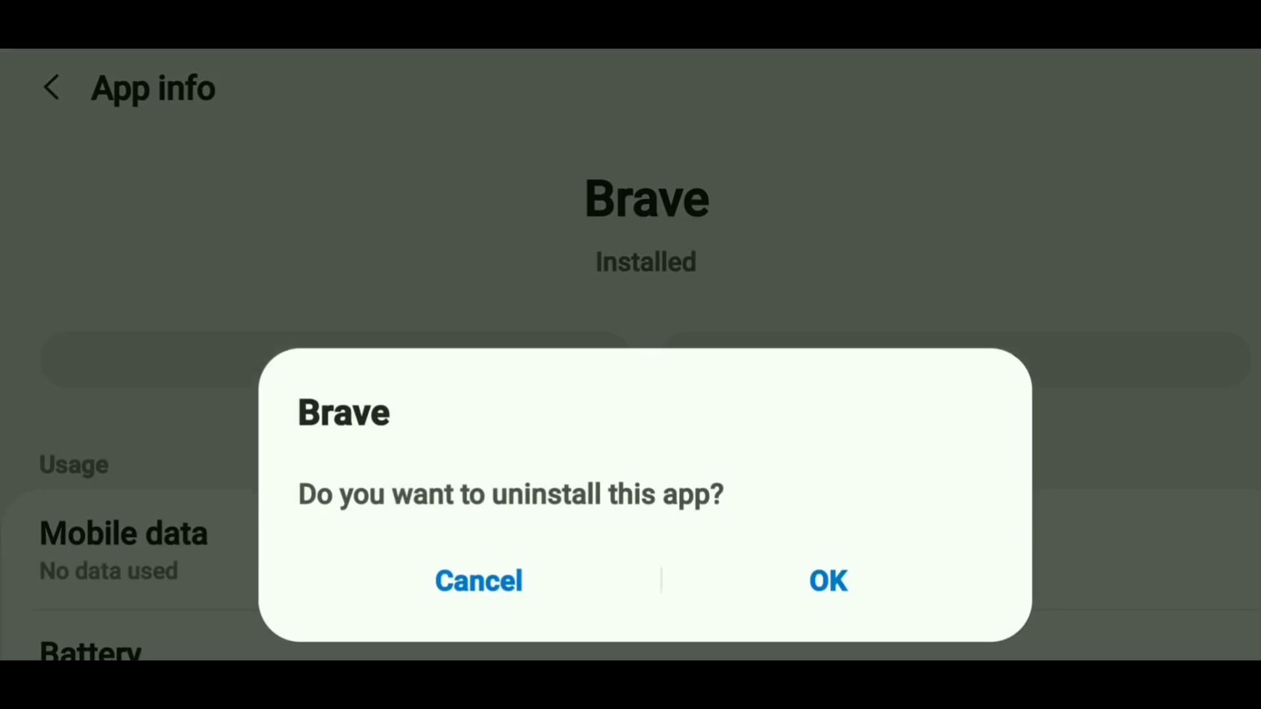
{"action": "left_click", "coordinate": [477, 581]}
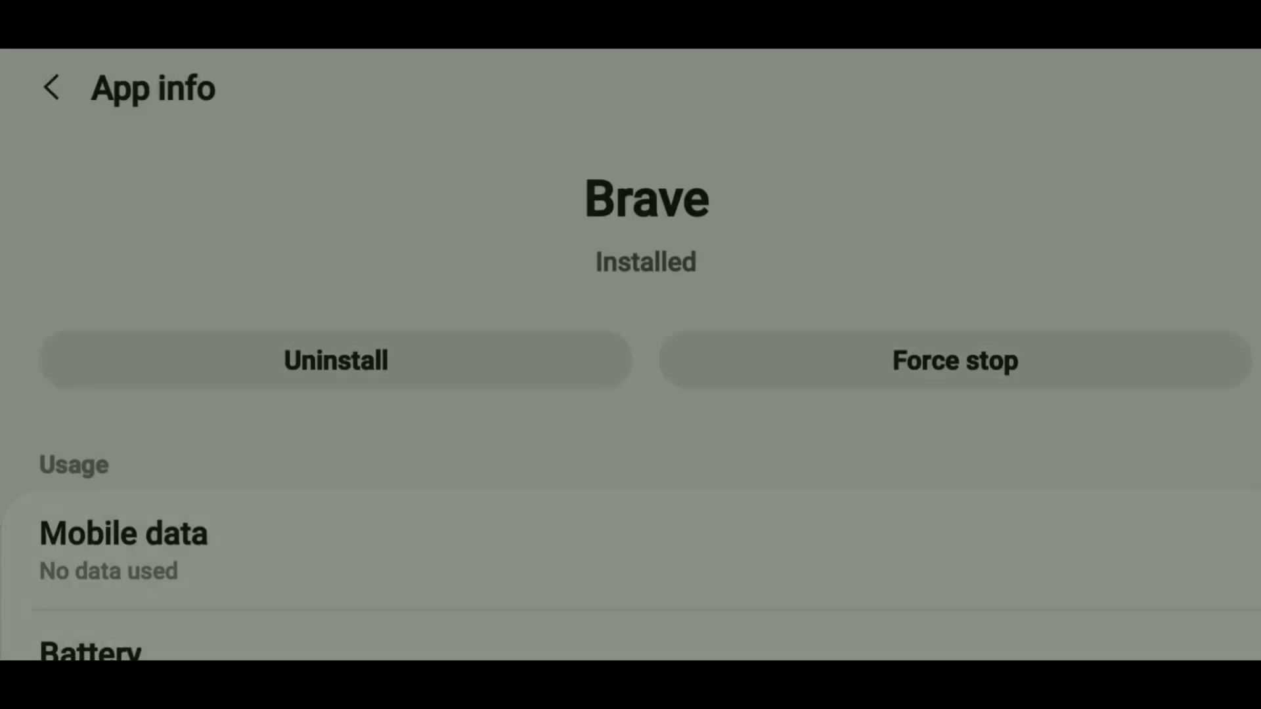
{"action": "left_click", "coordinate": [52, 87]}
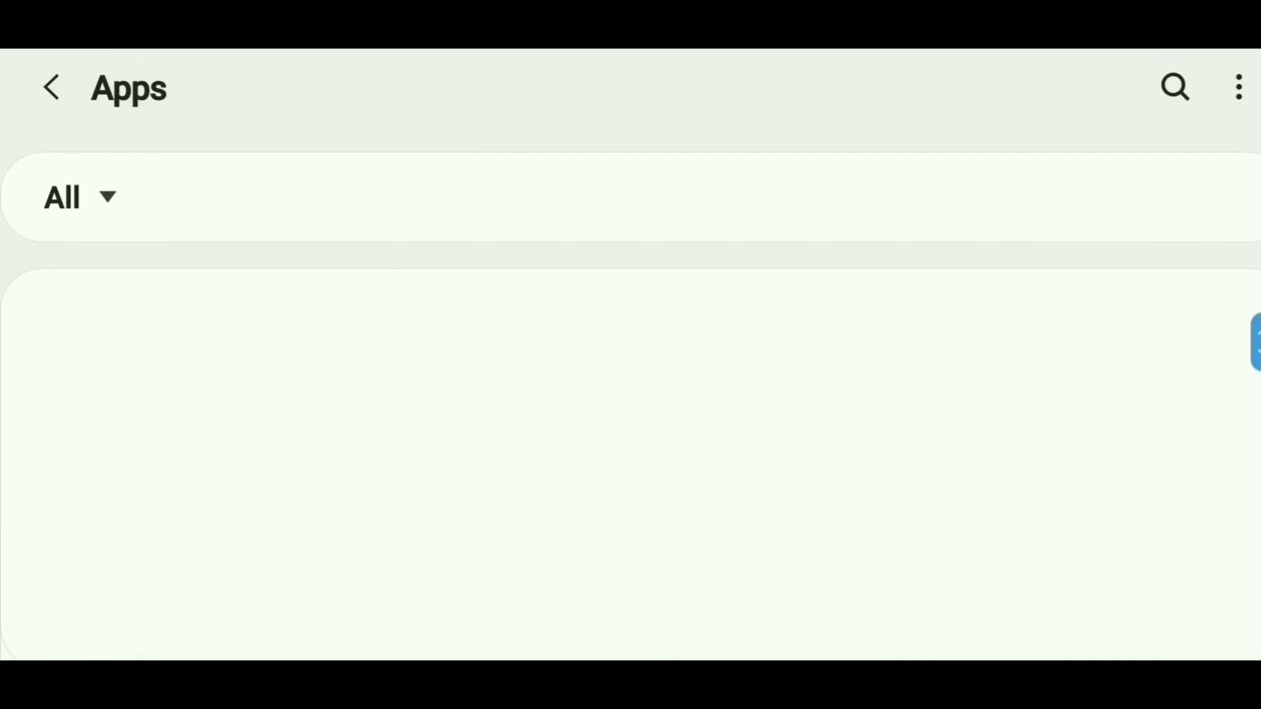